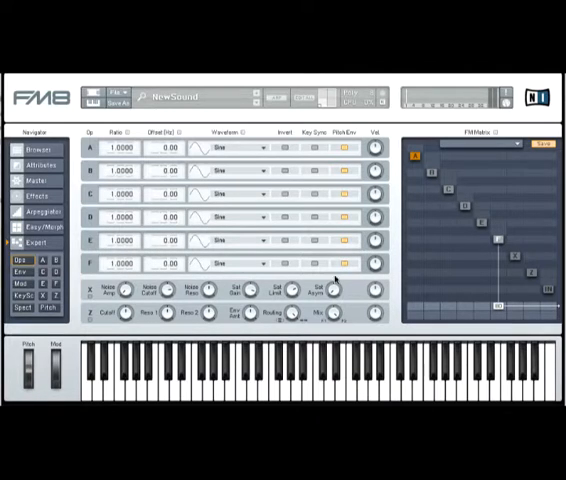
mouse_move(450, 235)
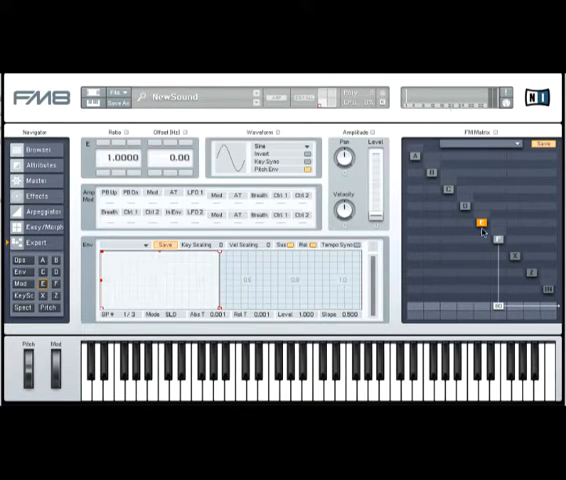
mouse_move(500, 265)
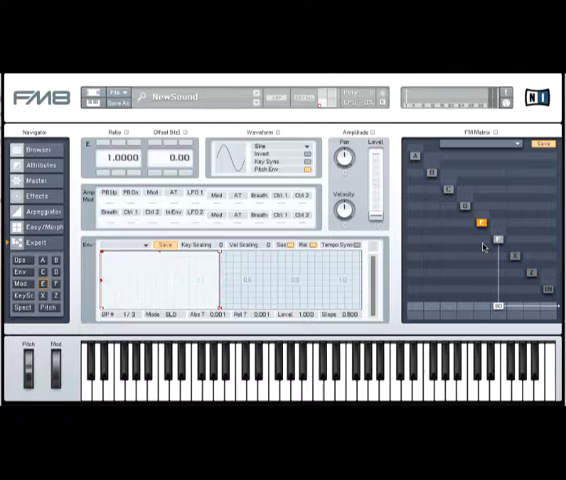
mouse_move(483, 246)
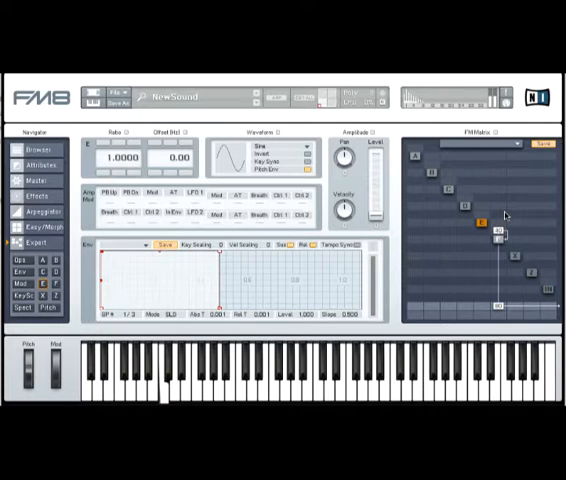
mouse_move(510, 280)
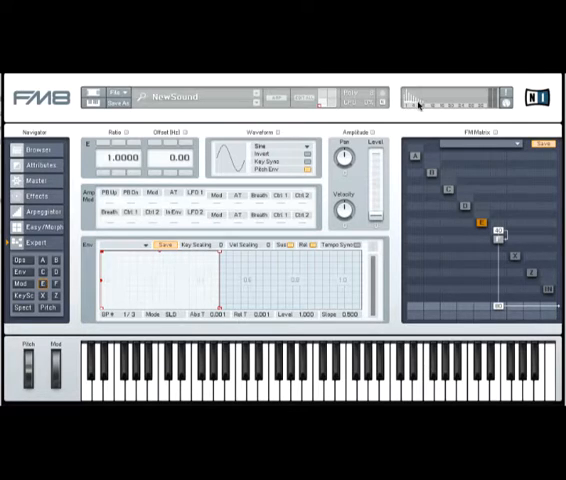
mouse_move(415, 102)
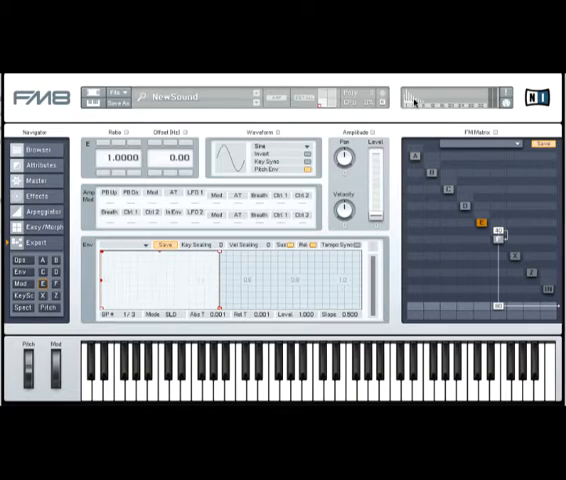